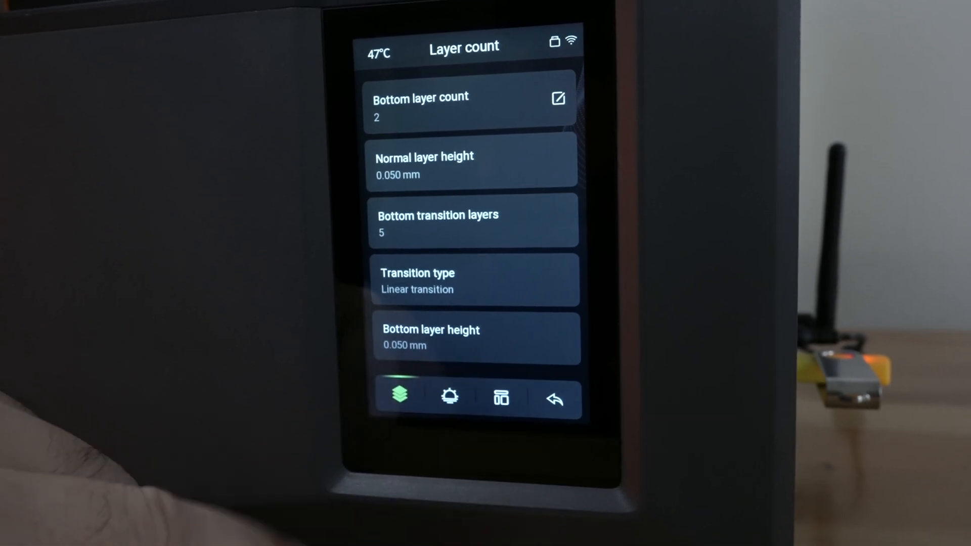
- Show the exposure settings page with normal exposure 2.5 s and bottom exposure 32 s
{"action": "left_click", "coordinate": [449, 396]}
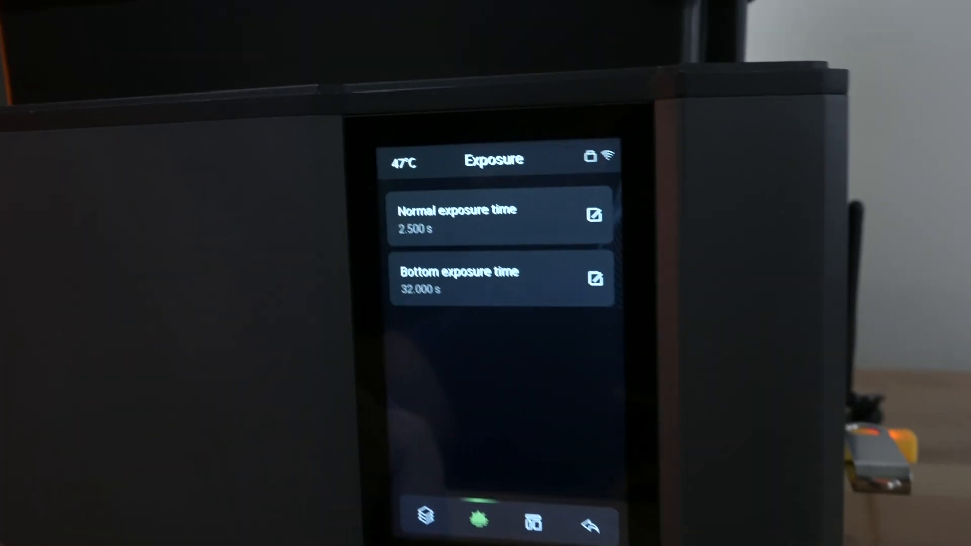